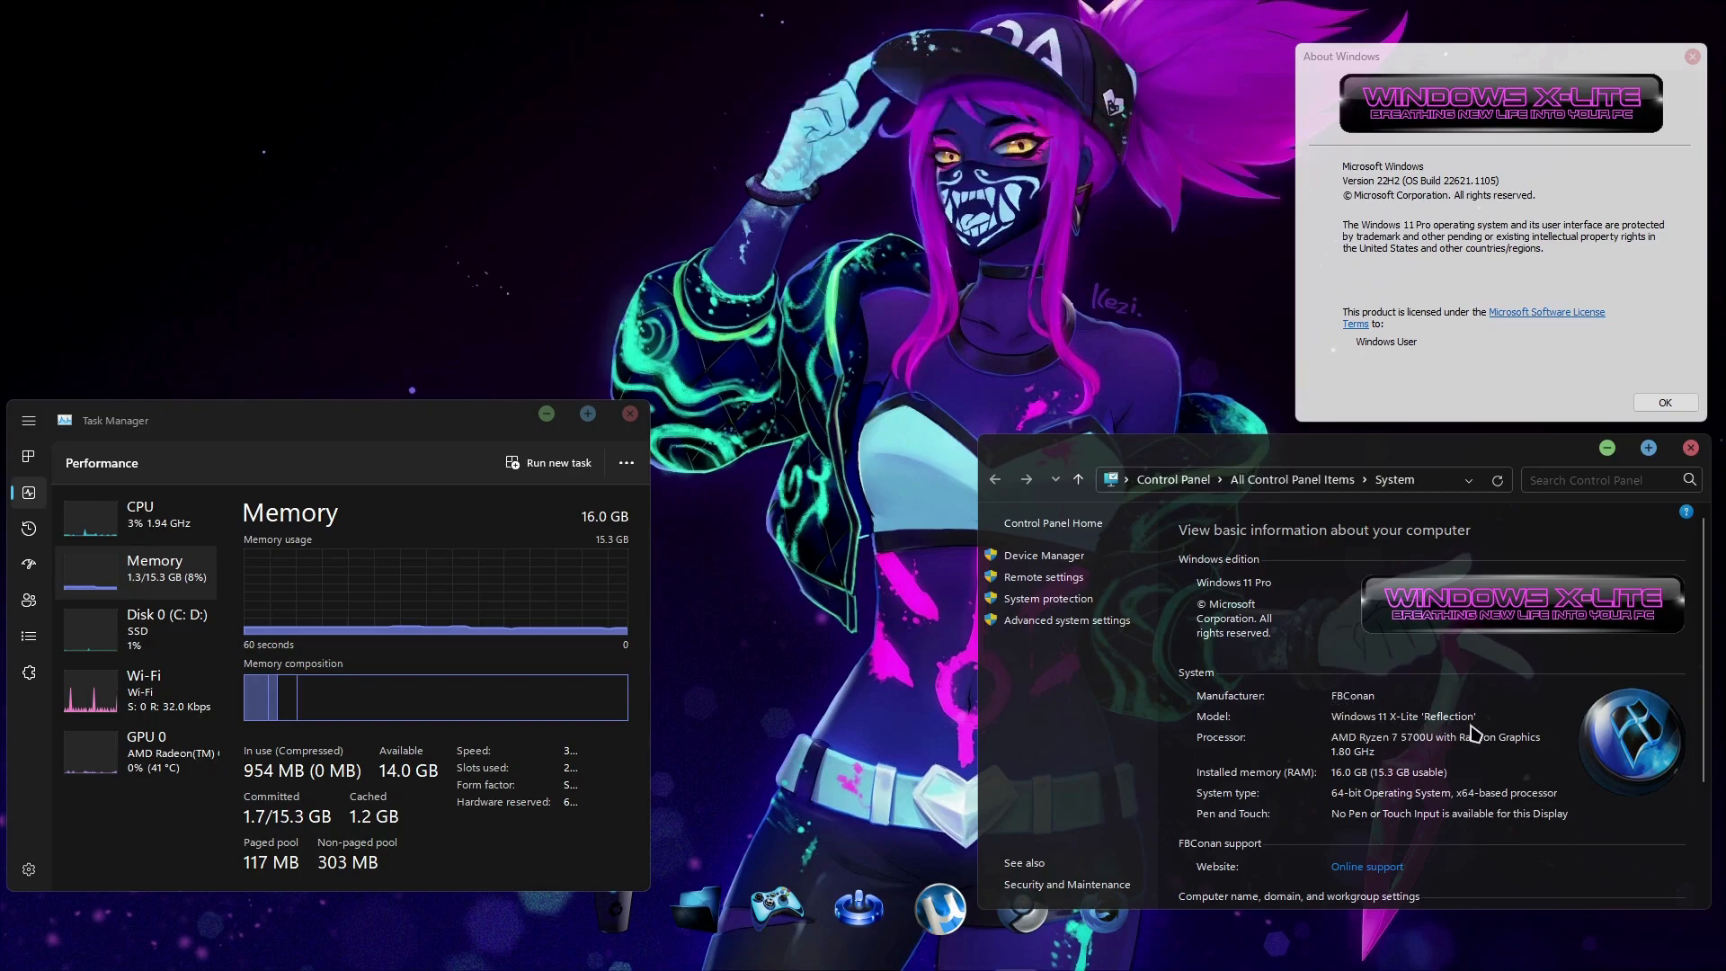
{"action": "mouse_move", "coordinate": [1452, 726]}
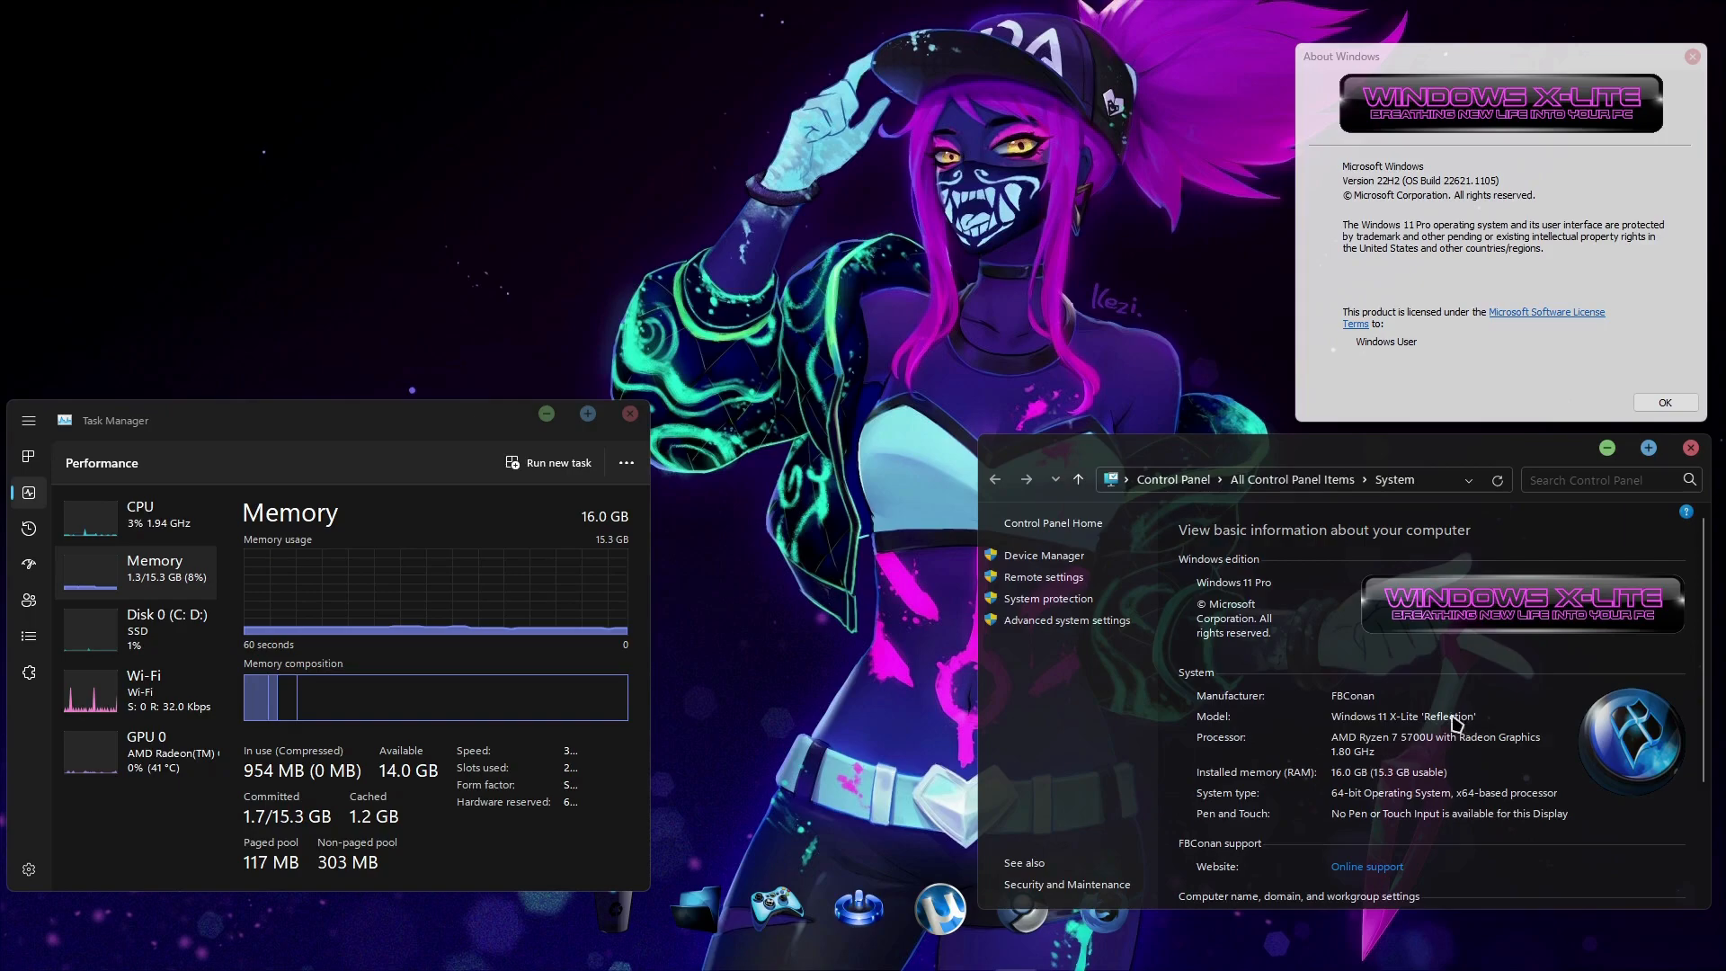
{"action": "mouse_move", "coordinate": [1365, 195]}
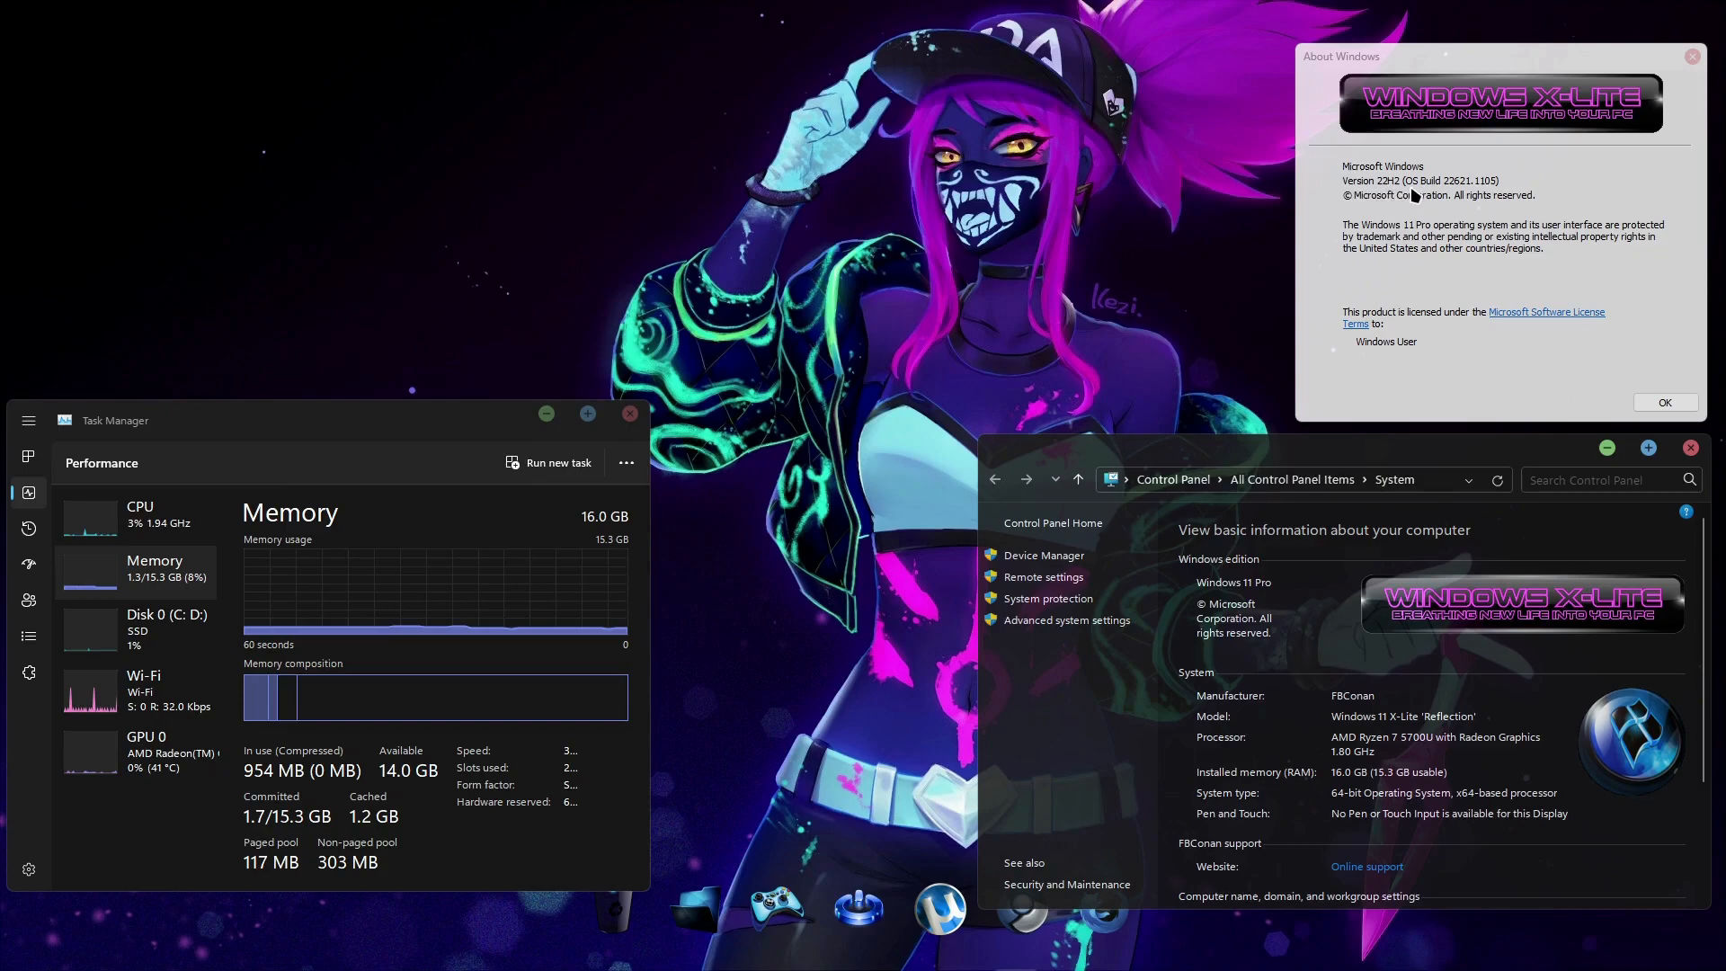
{"action": "mouse_move", "coordinate": [1479, 194]}
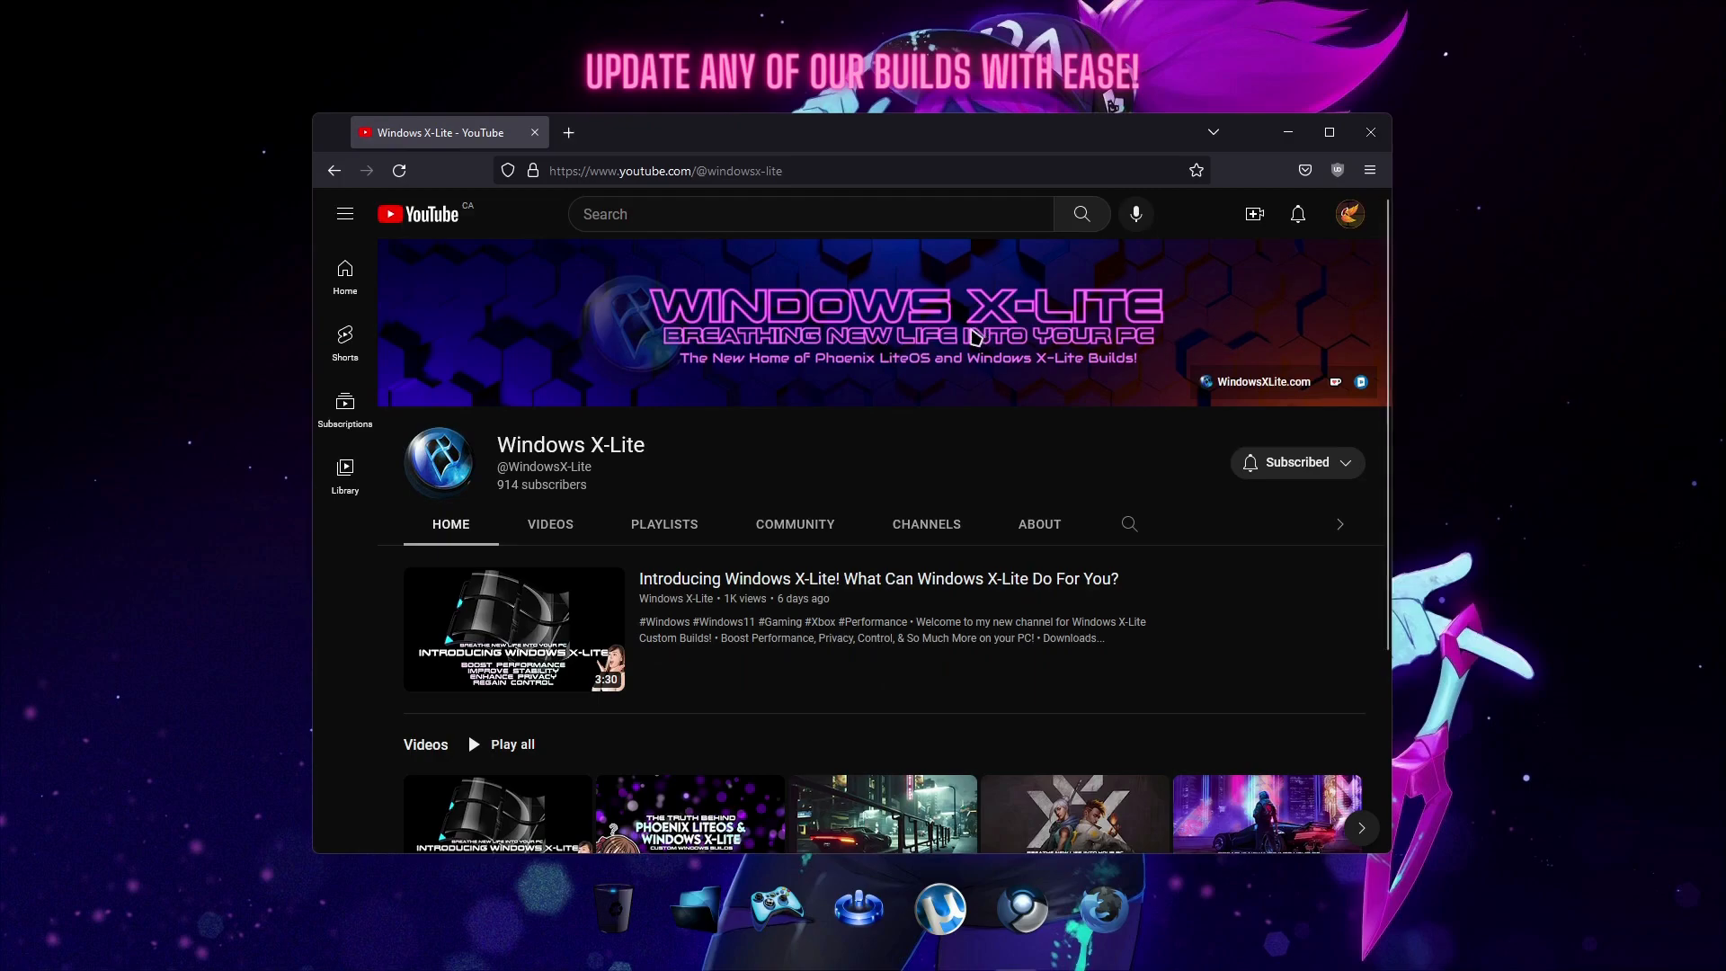
{"action": "mouse_move", "coordinate": [1276, 392]}
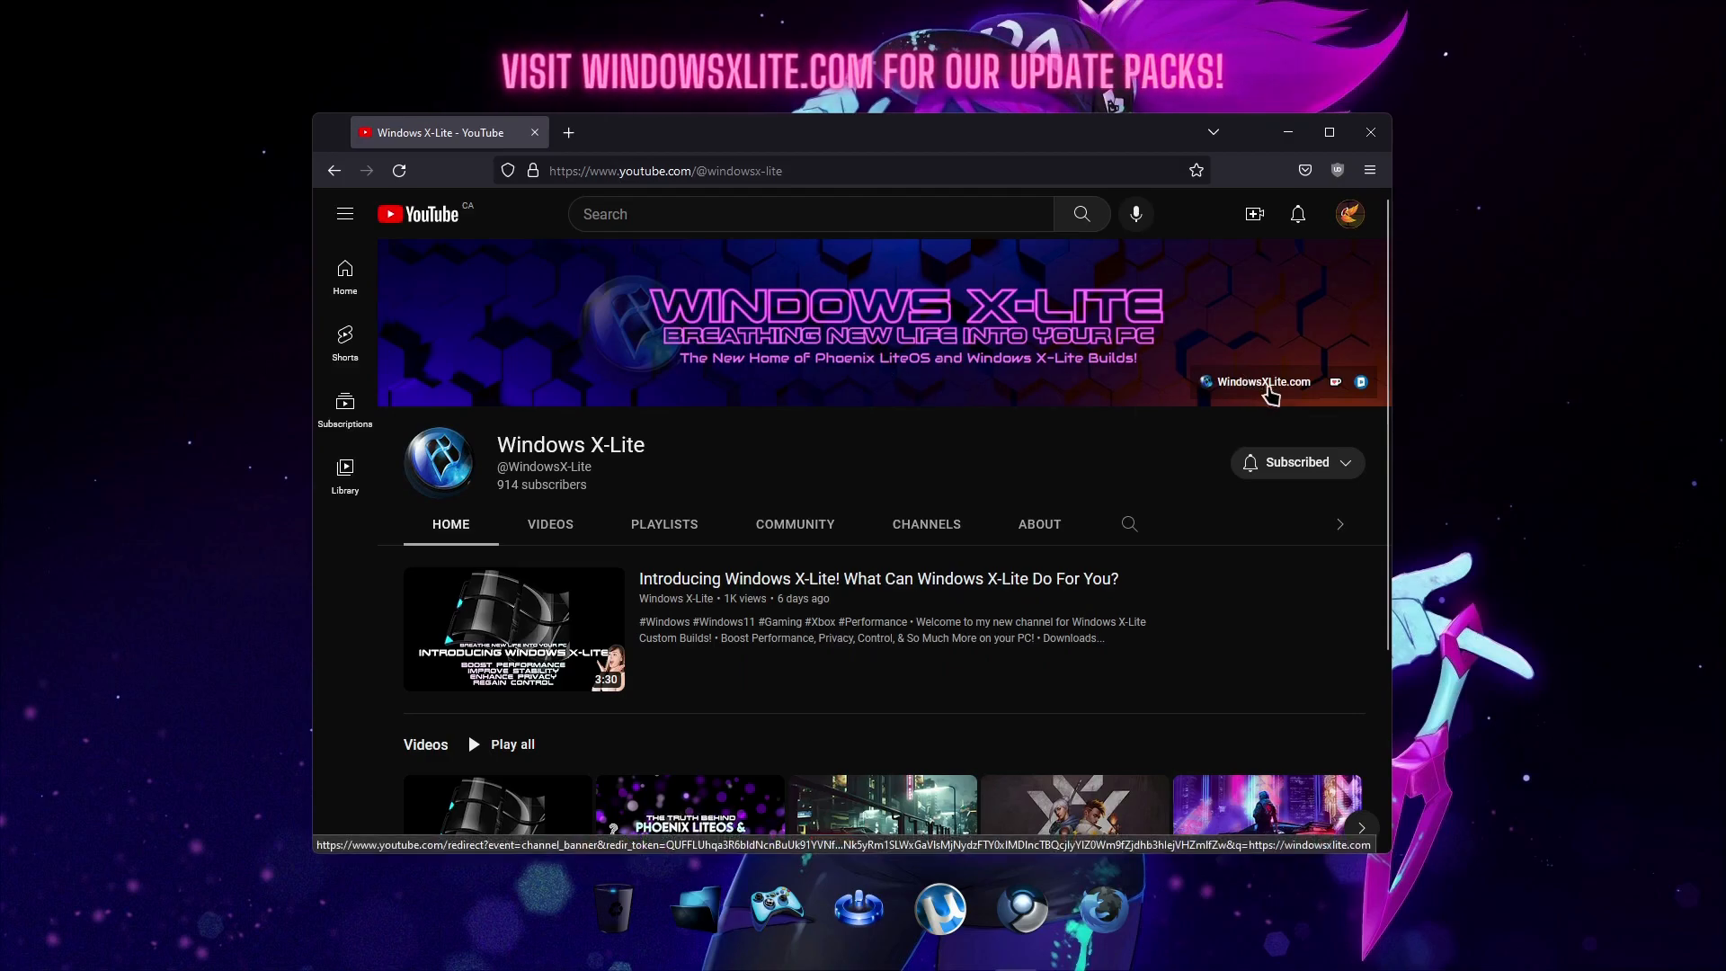
{"action": "mouse_move", "coordinate": [1280, 399]}
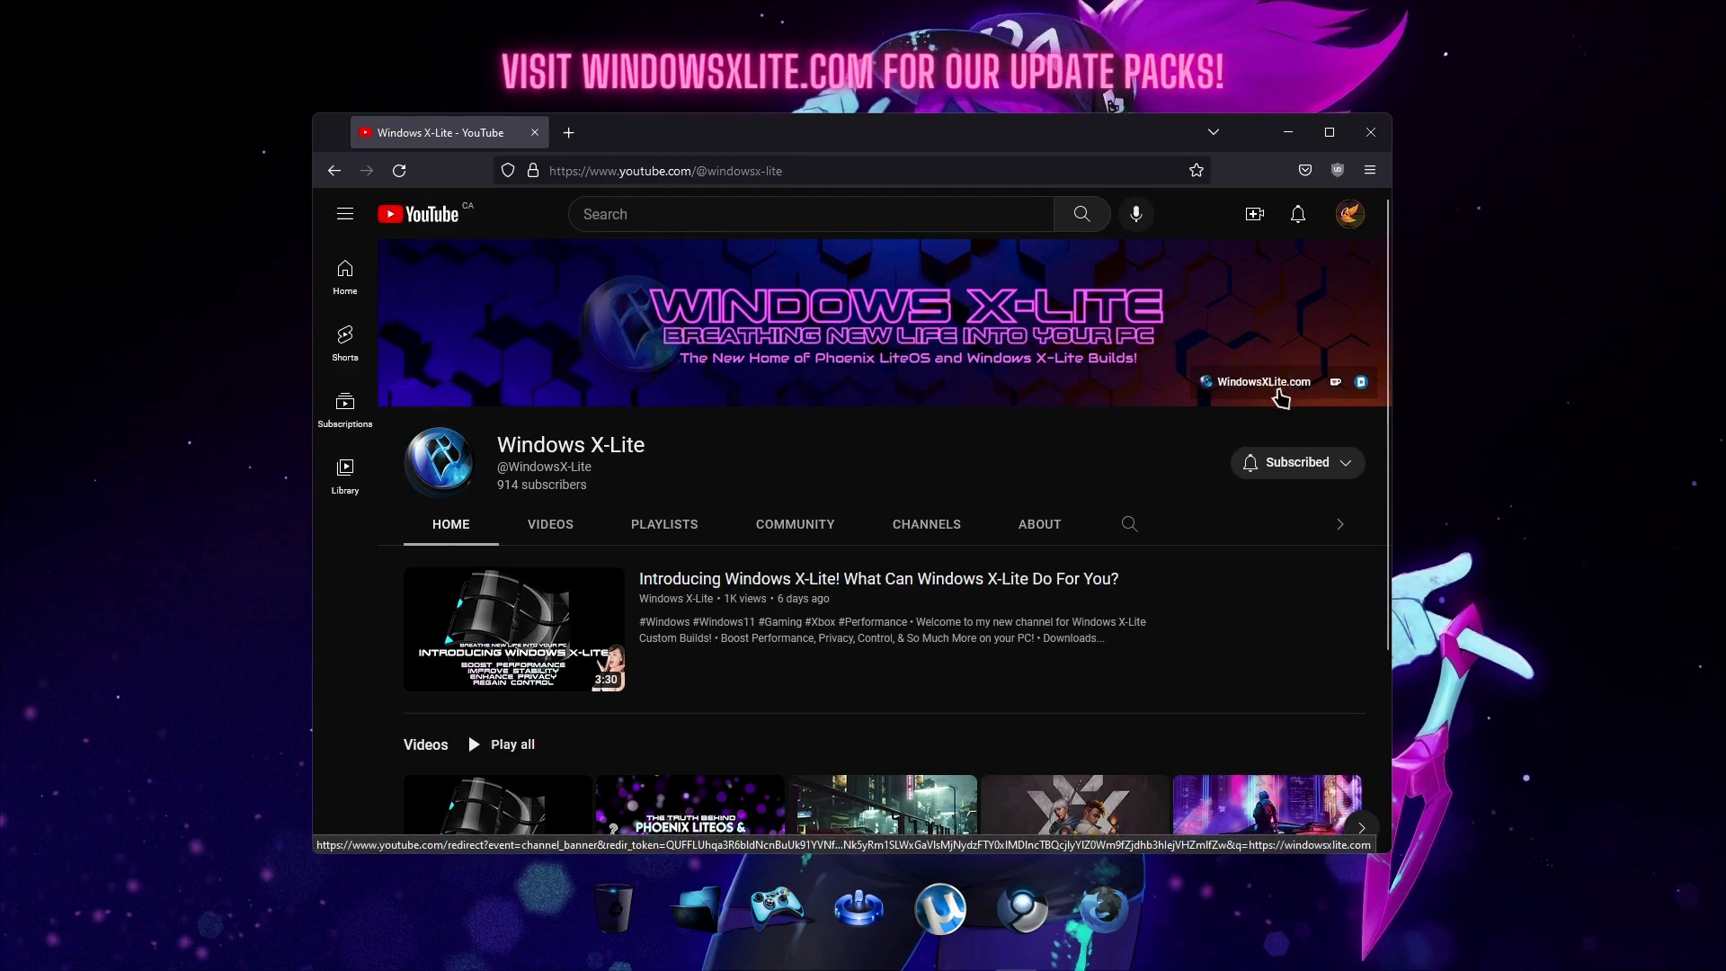
Step: Follow the WindowsXLite.com banner link to the site's home page in a new tab
{"action": "left_click", "coordinate": [1280, 397]}
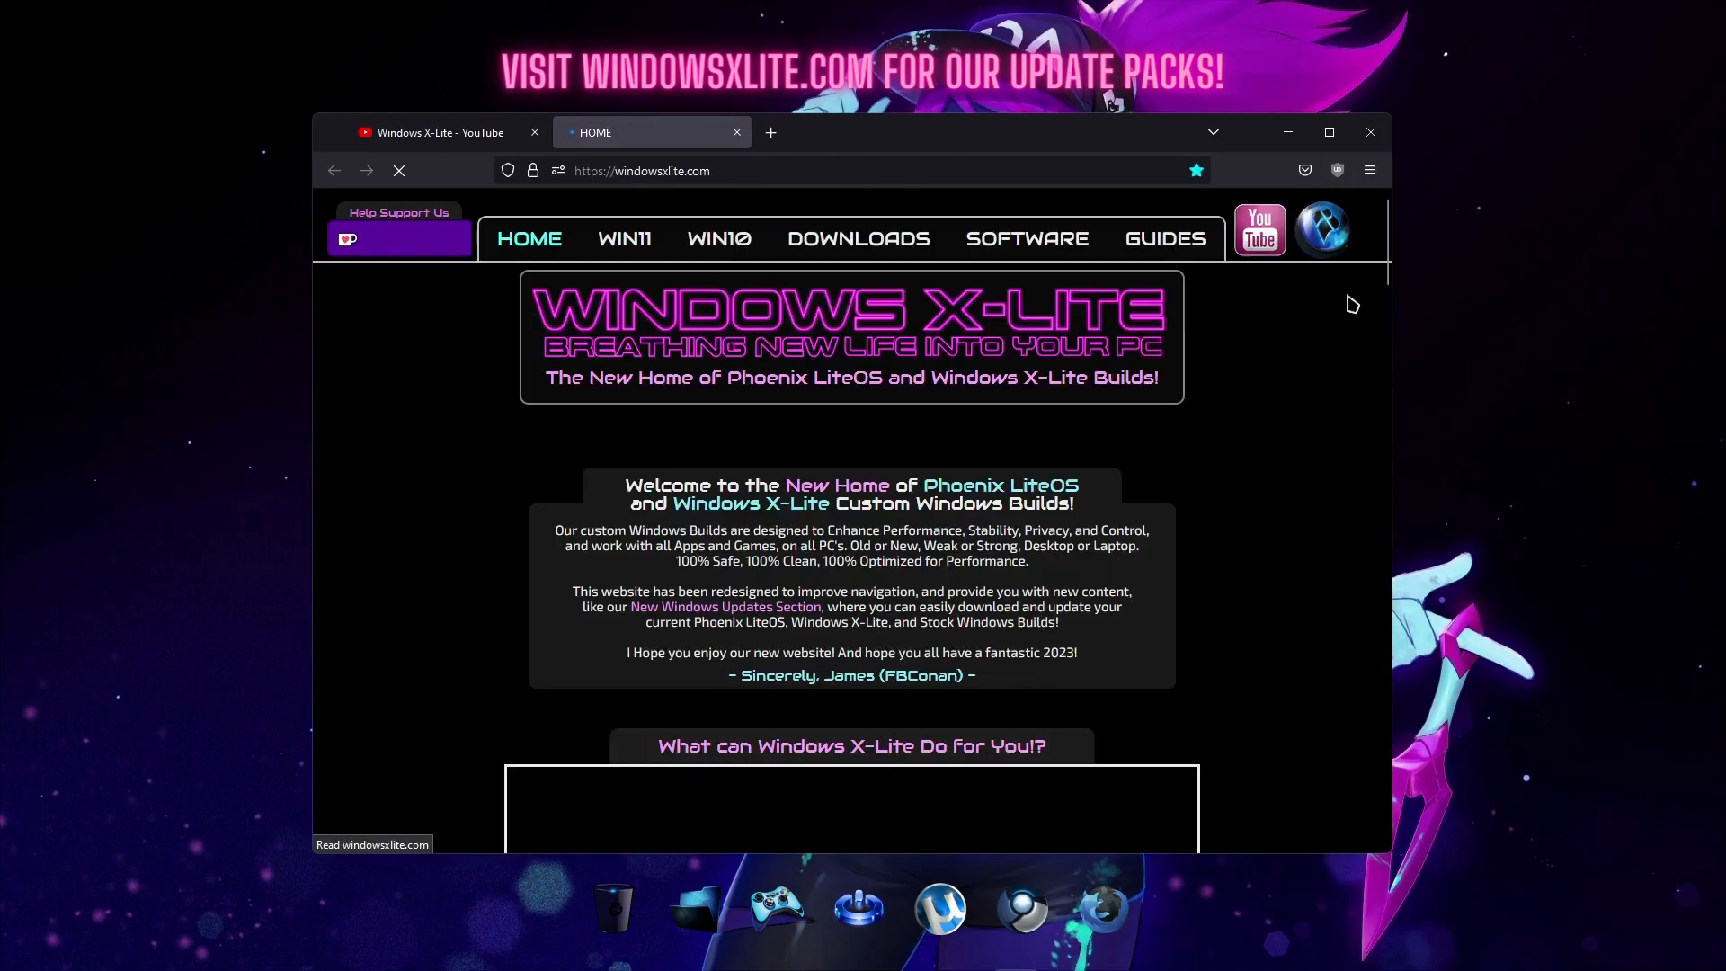
Step: Reach the Win 11 Update Packs page via the Software section
{"action": "scroll", "scroll_direction": "down", "scroll_amount": 3}
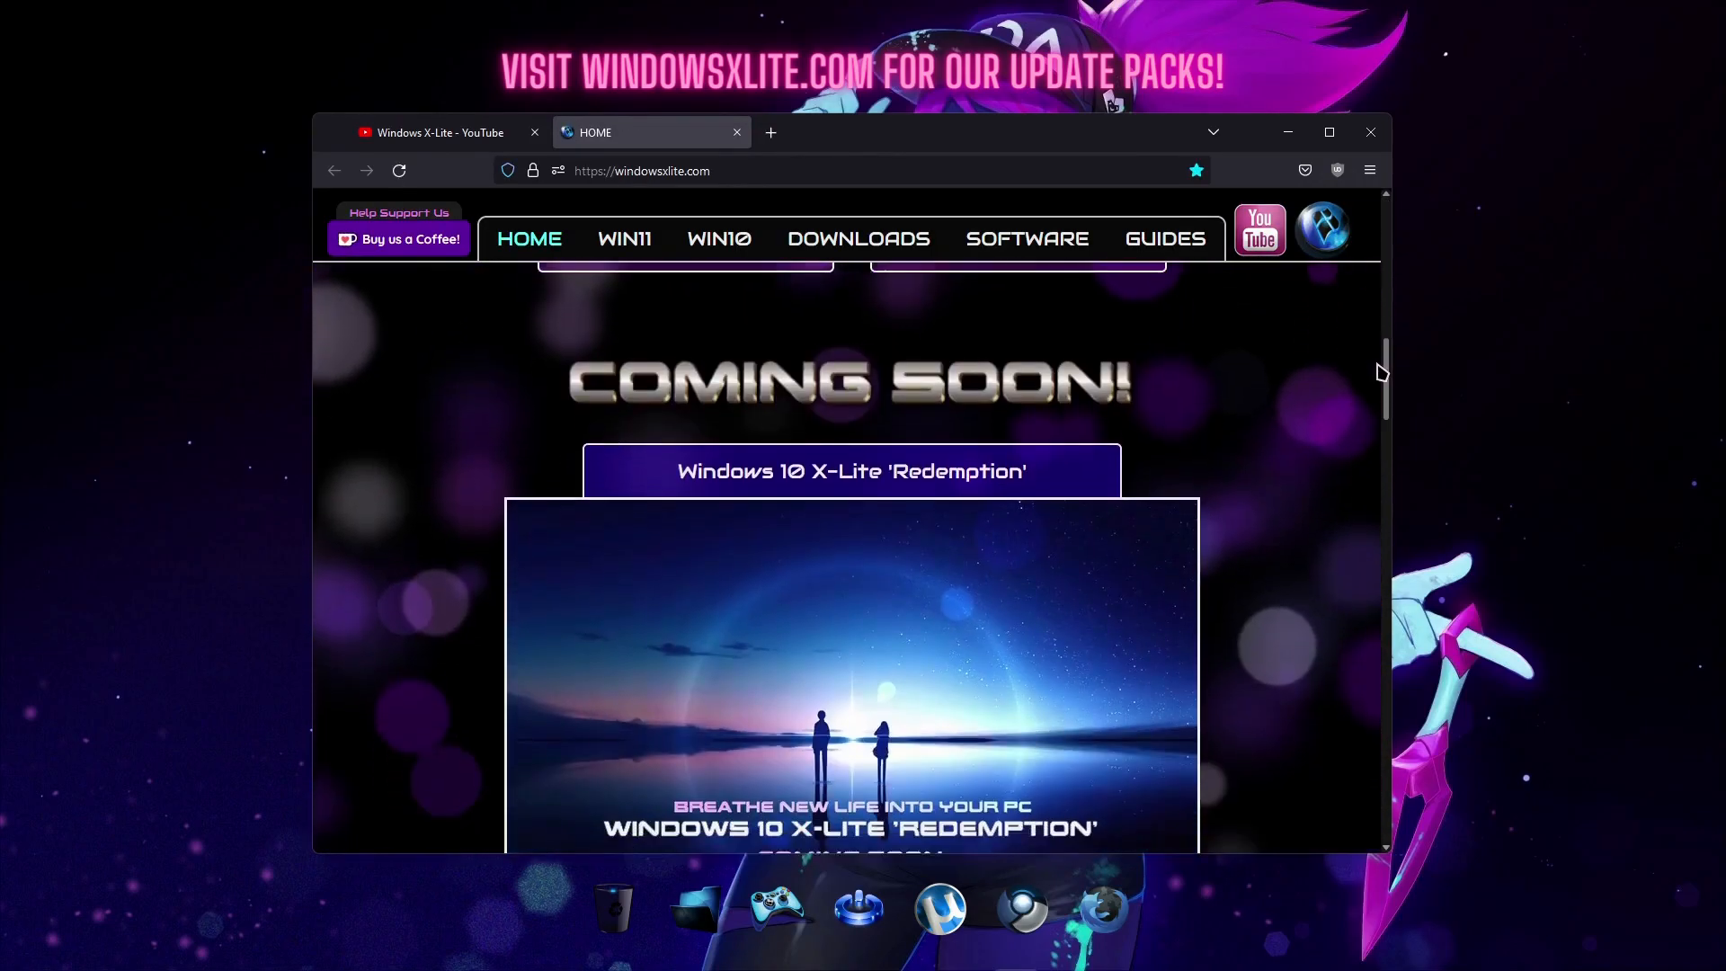
{"action": "scroll", "scroll_direction": "down", "scroll_amount": 3}
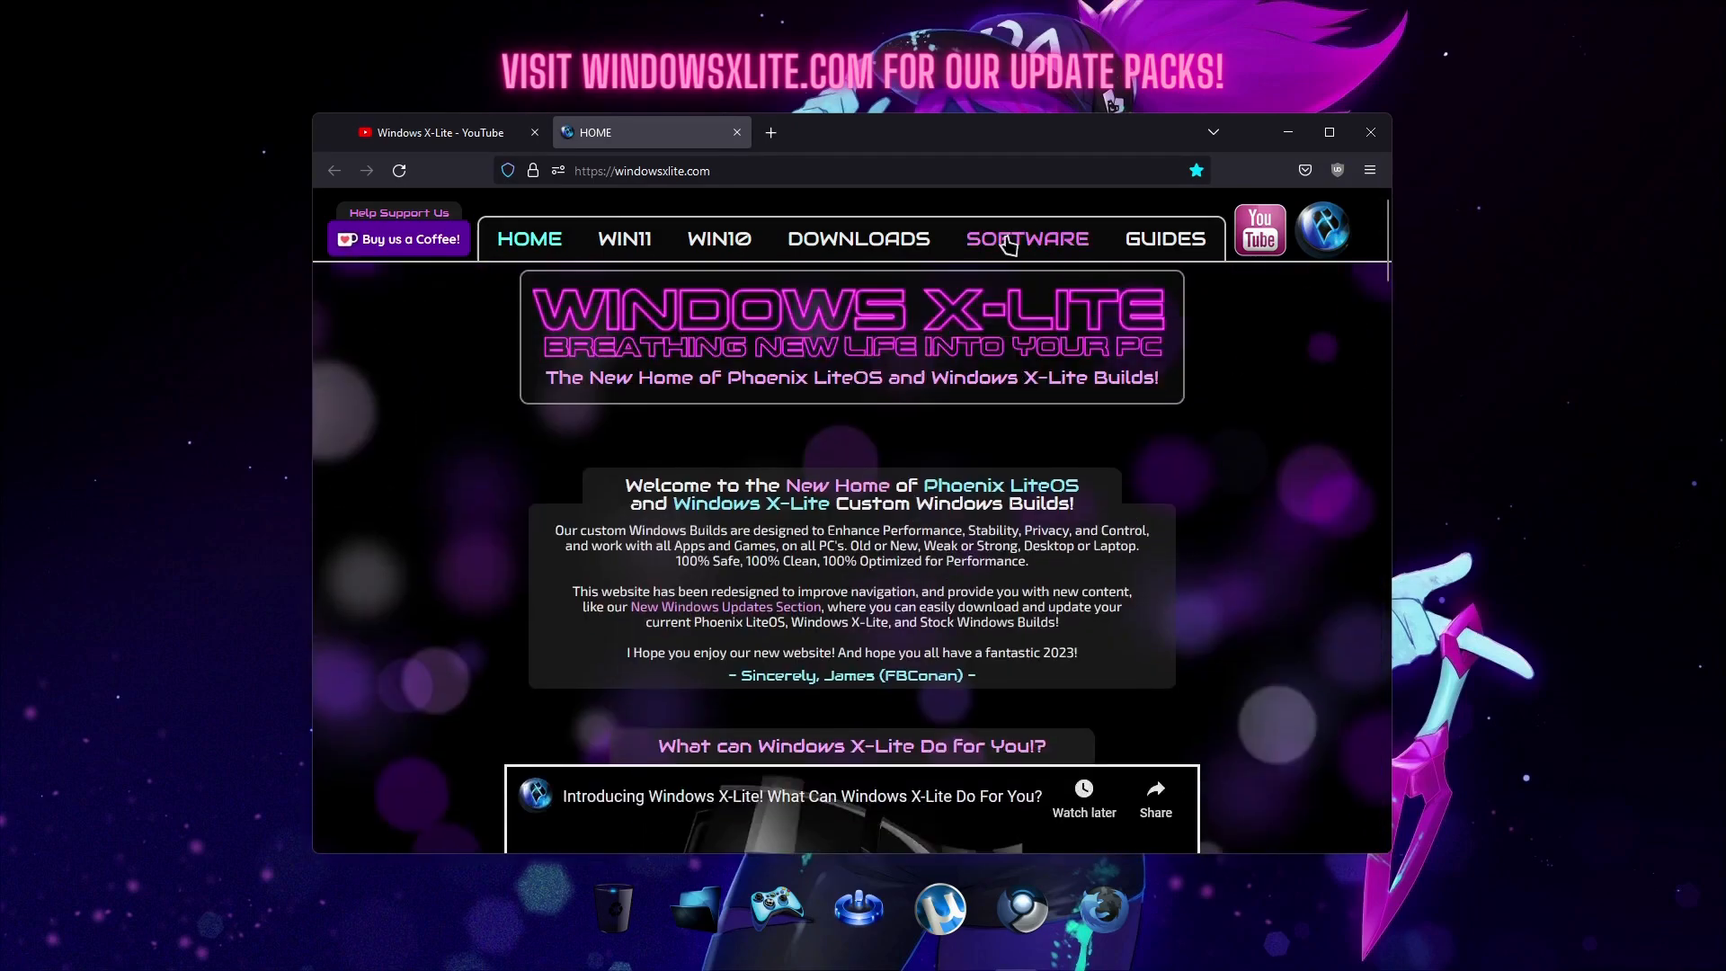
{"action": "left_click", "coordinate": [1025, 237]}
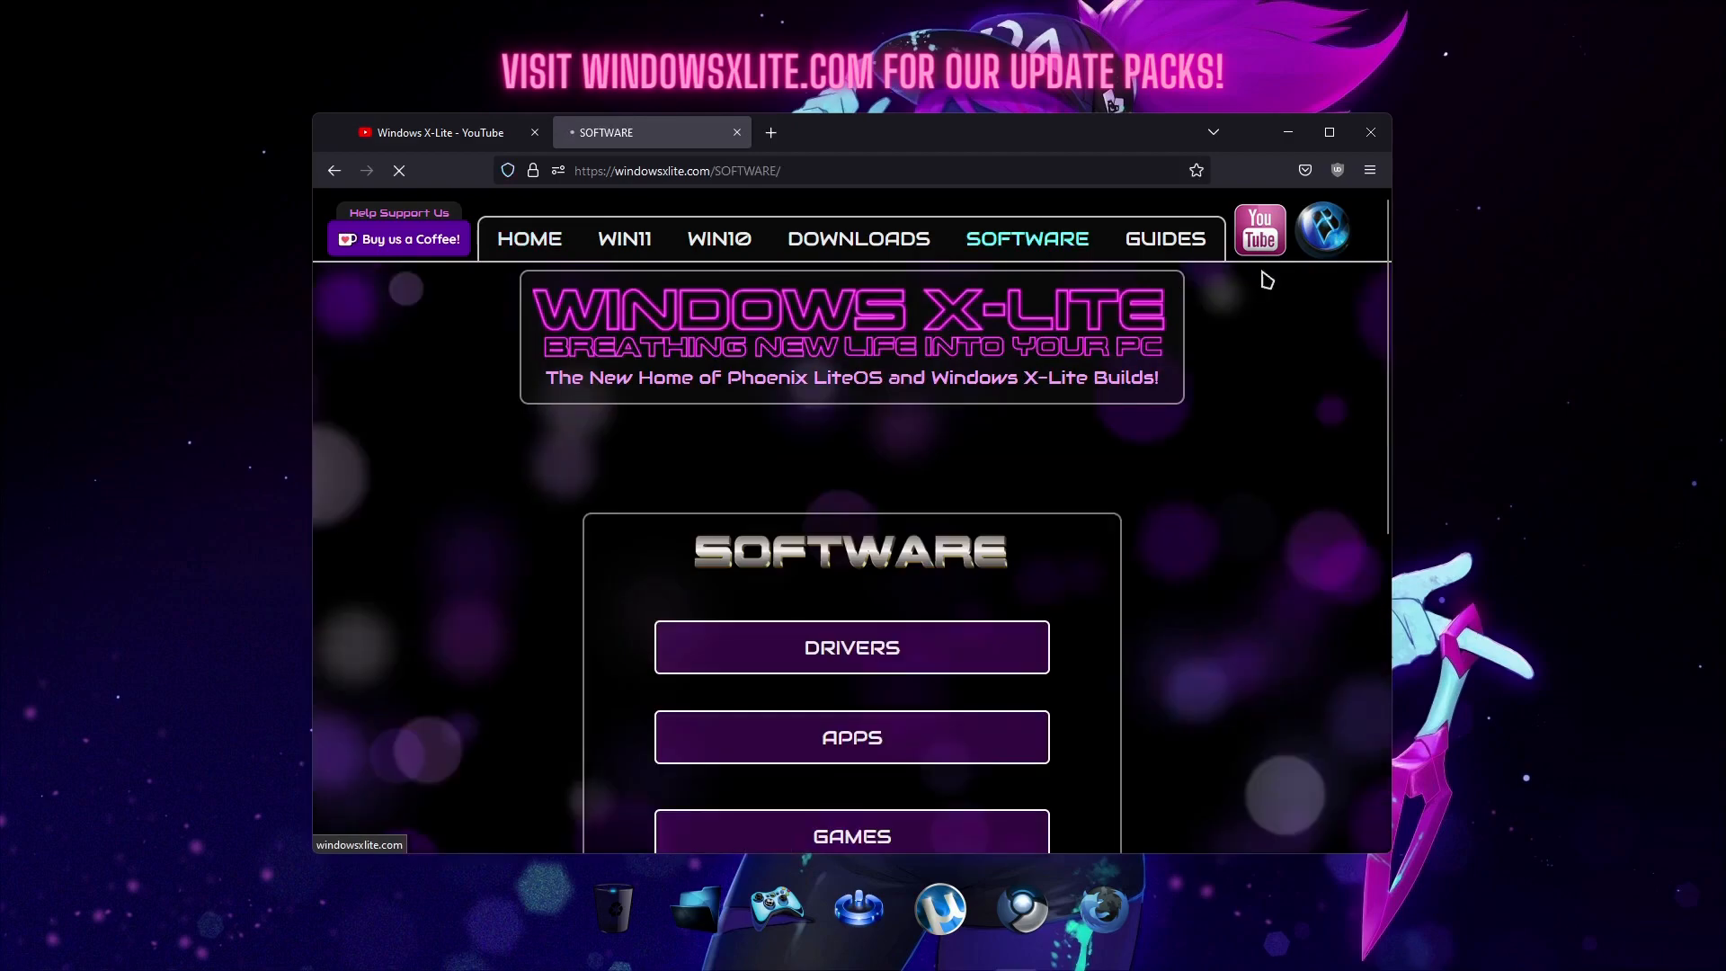
{"action": "scroll", "scroll_direction": "down", "scroll_amount": 3}
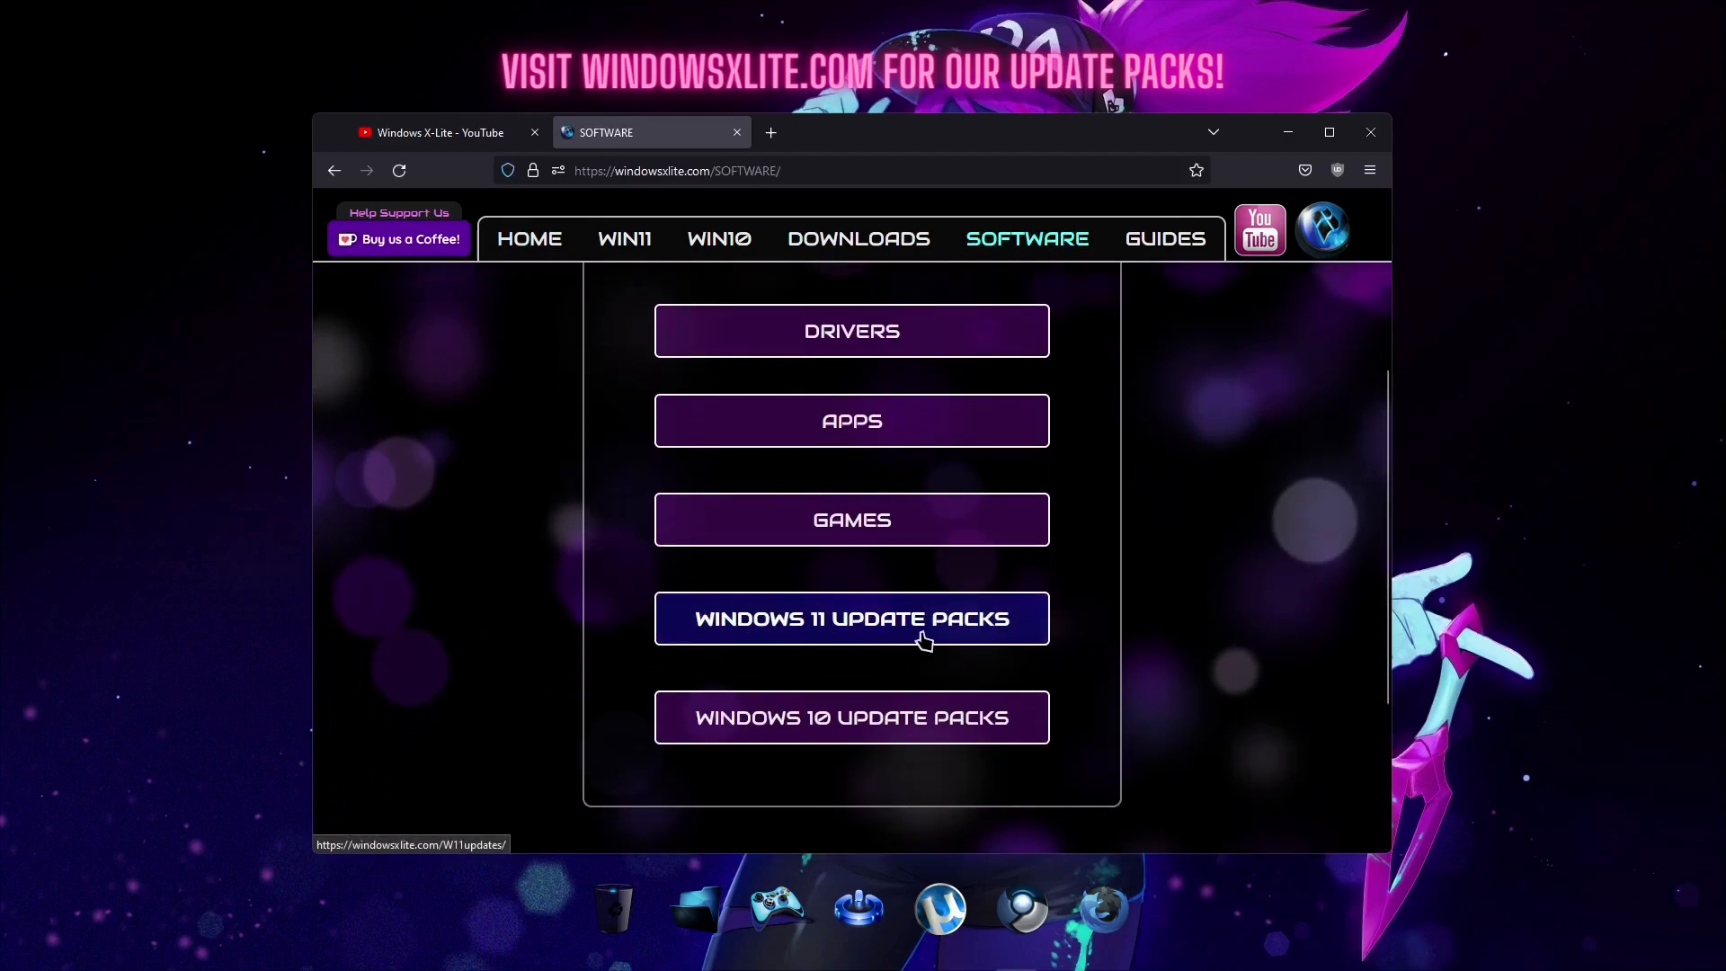
{"action": "left_click", "coordinate": [850, 617]}
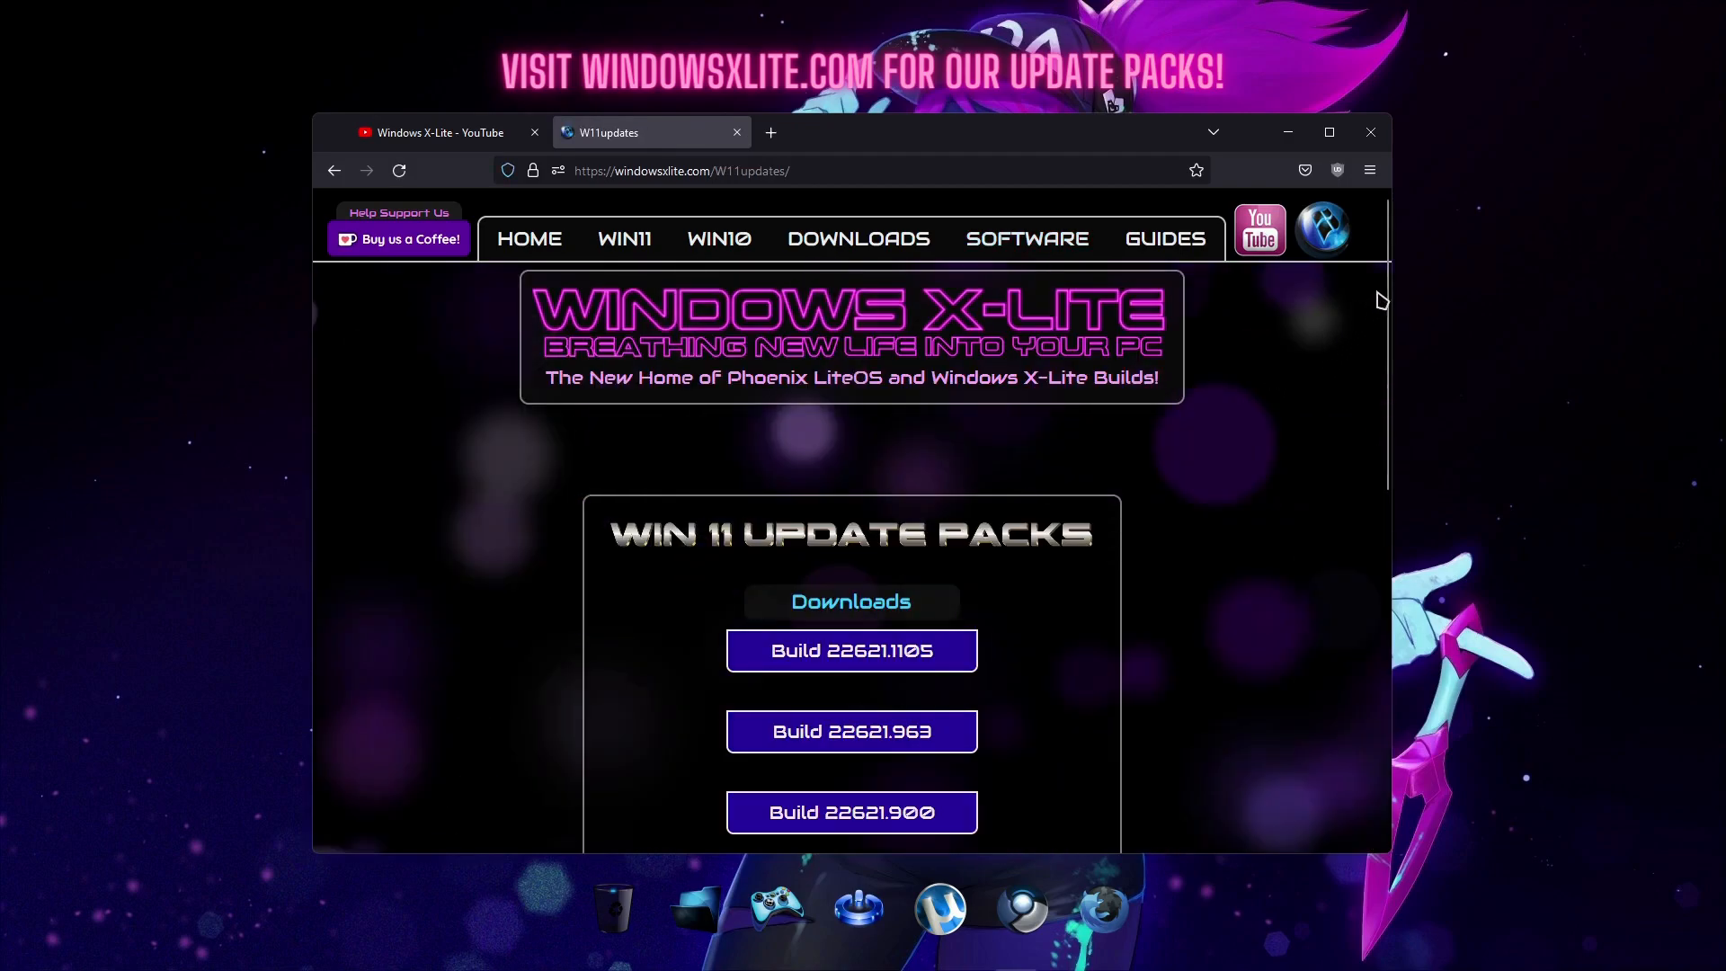
Step: Start the Build 22621.1105 update pack download on UsersDrive
{"action": "scroll", "scroll_direction": "down", "scroll_amount": 3}
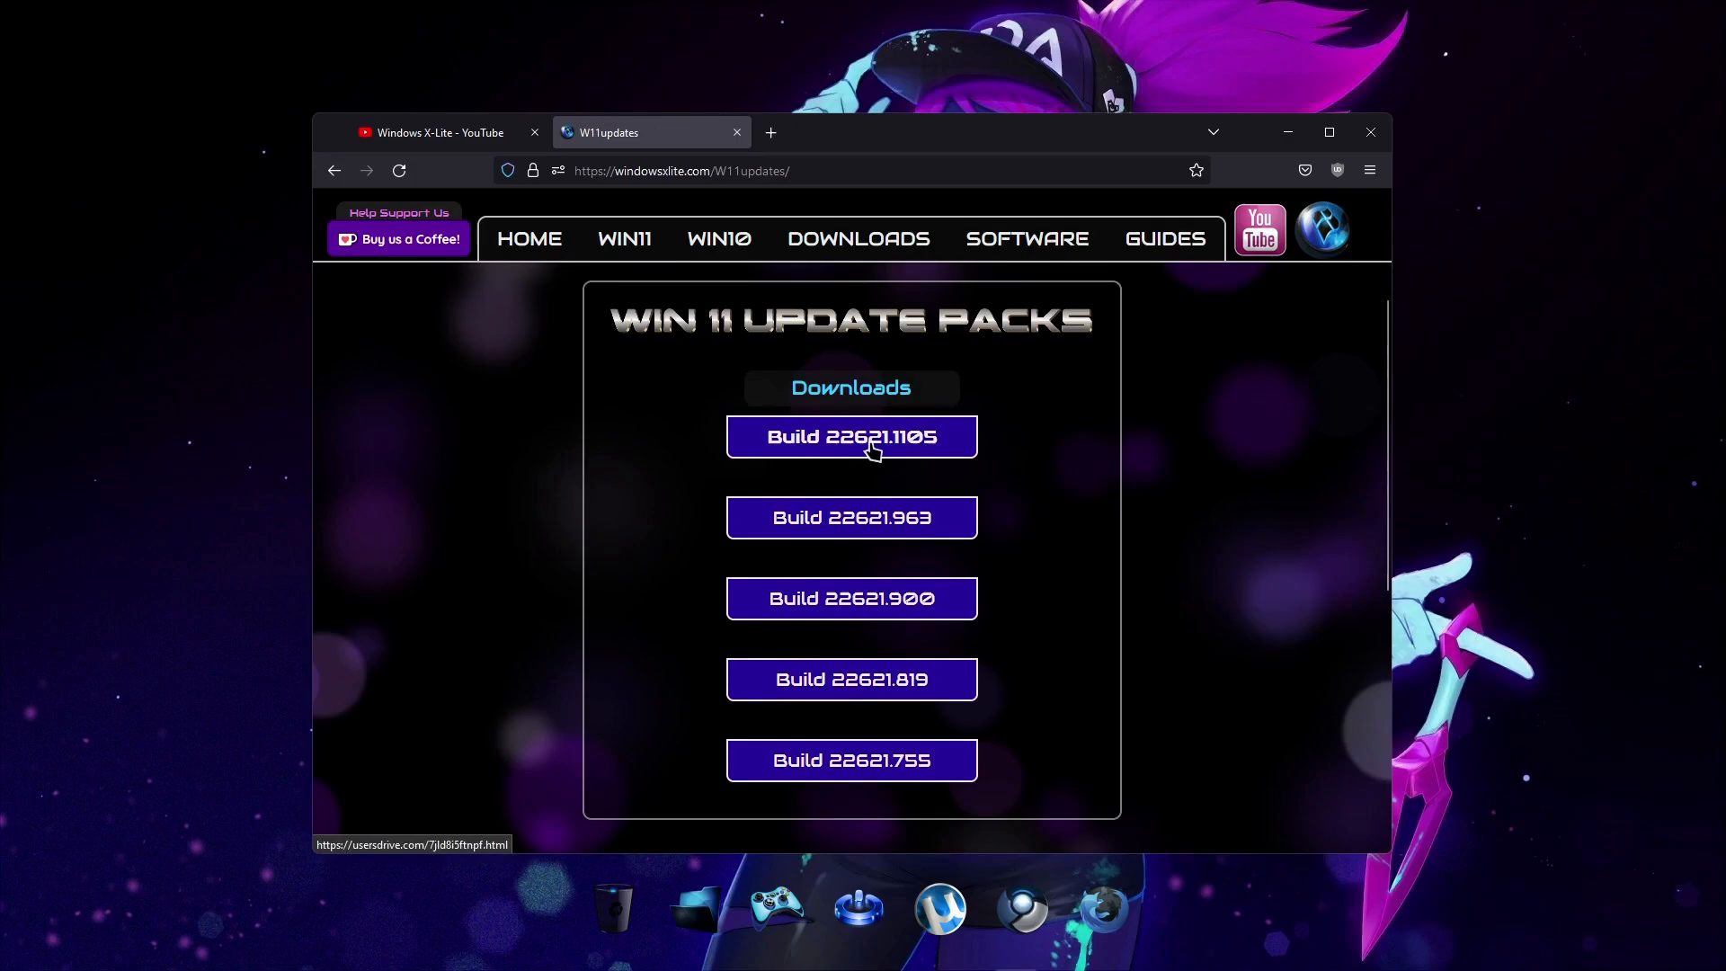
{"action": "left_click", "coordinate": [850, 437]}
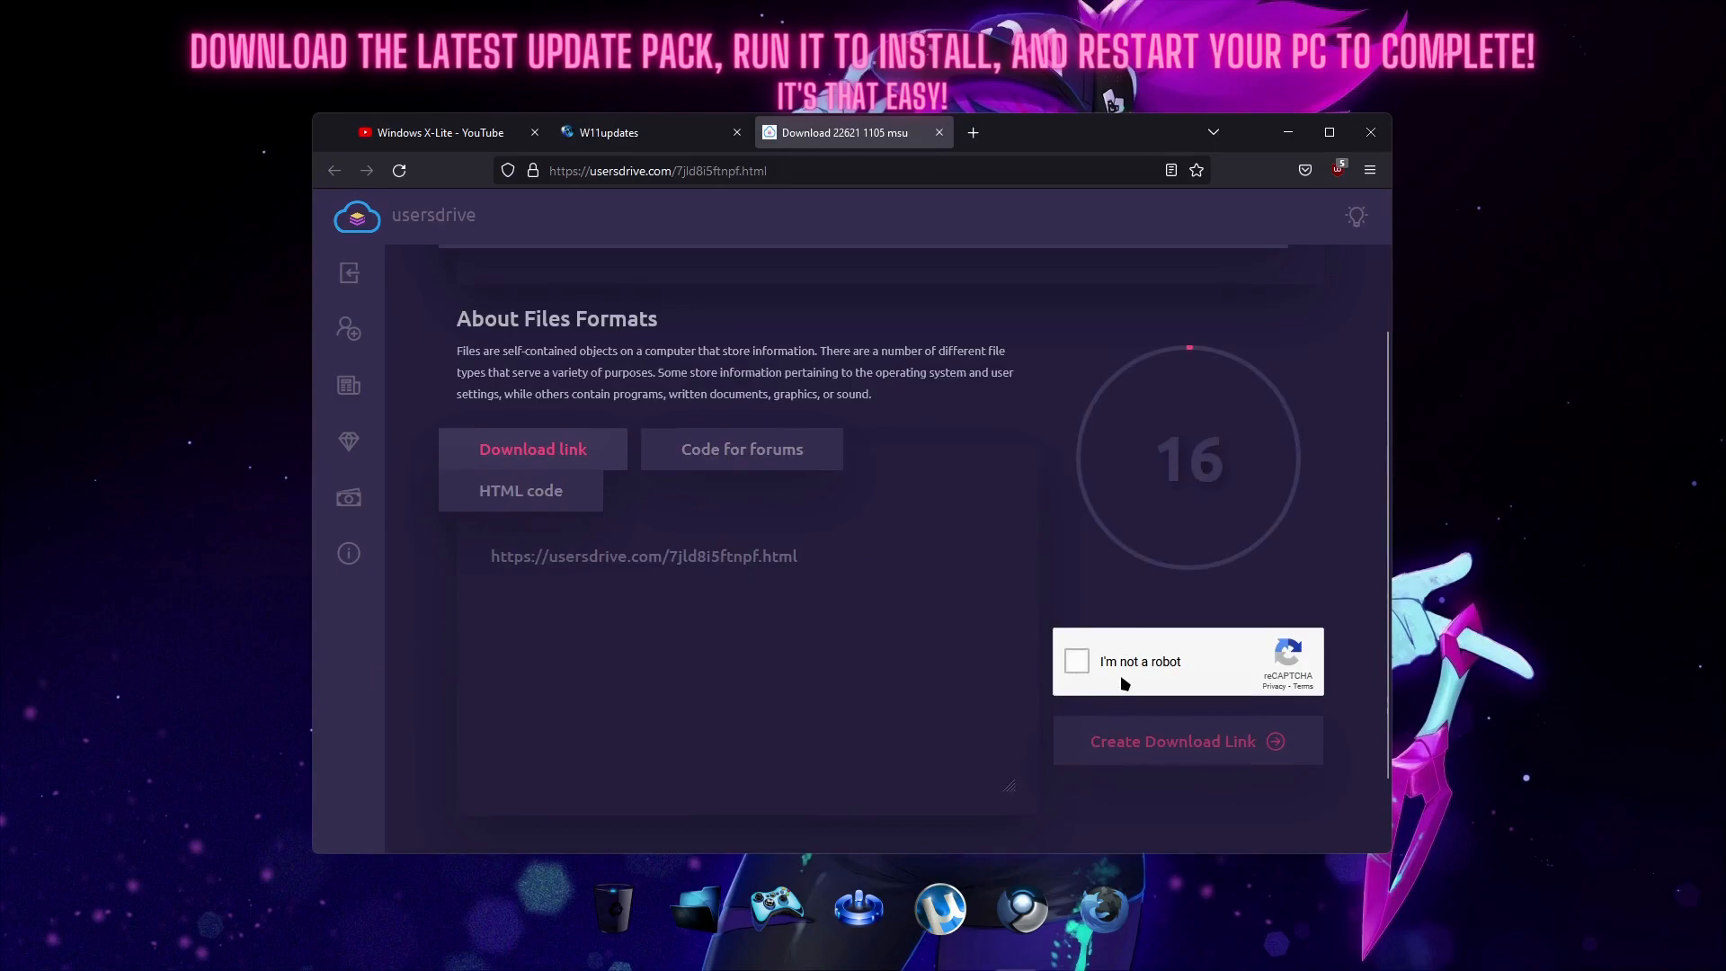
Step: Pass the UsersDrive robot check by selecting the parking meter images
{"action": "left_click", "coordinate": [1075, 659]}
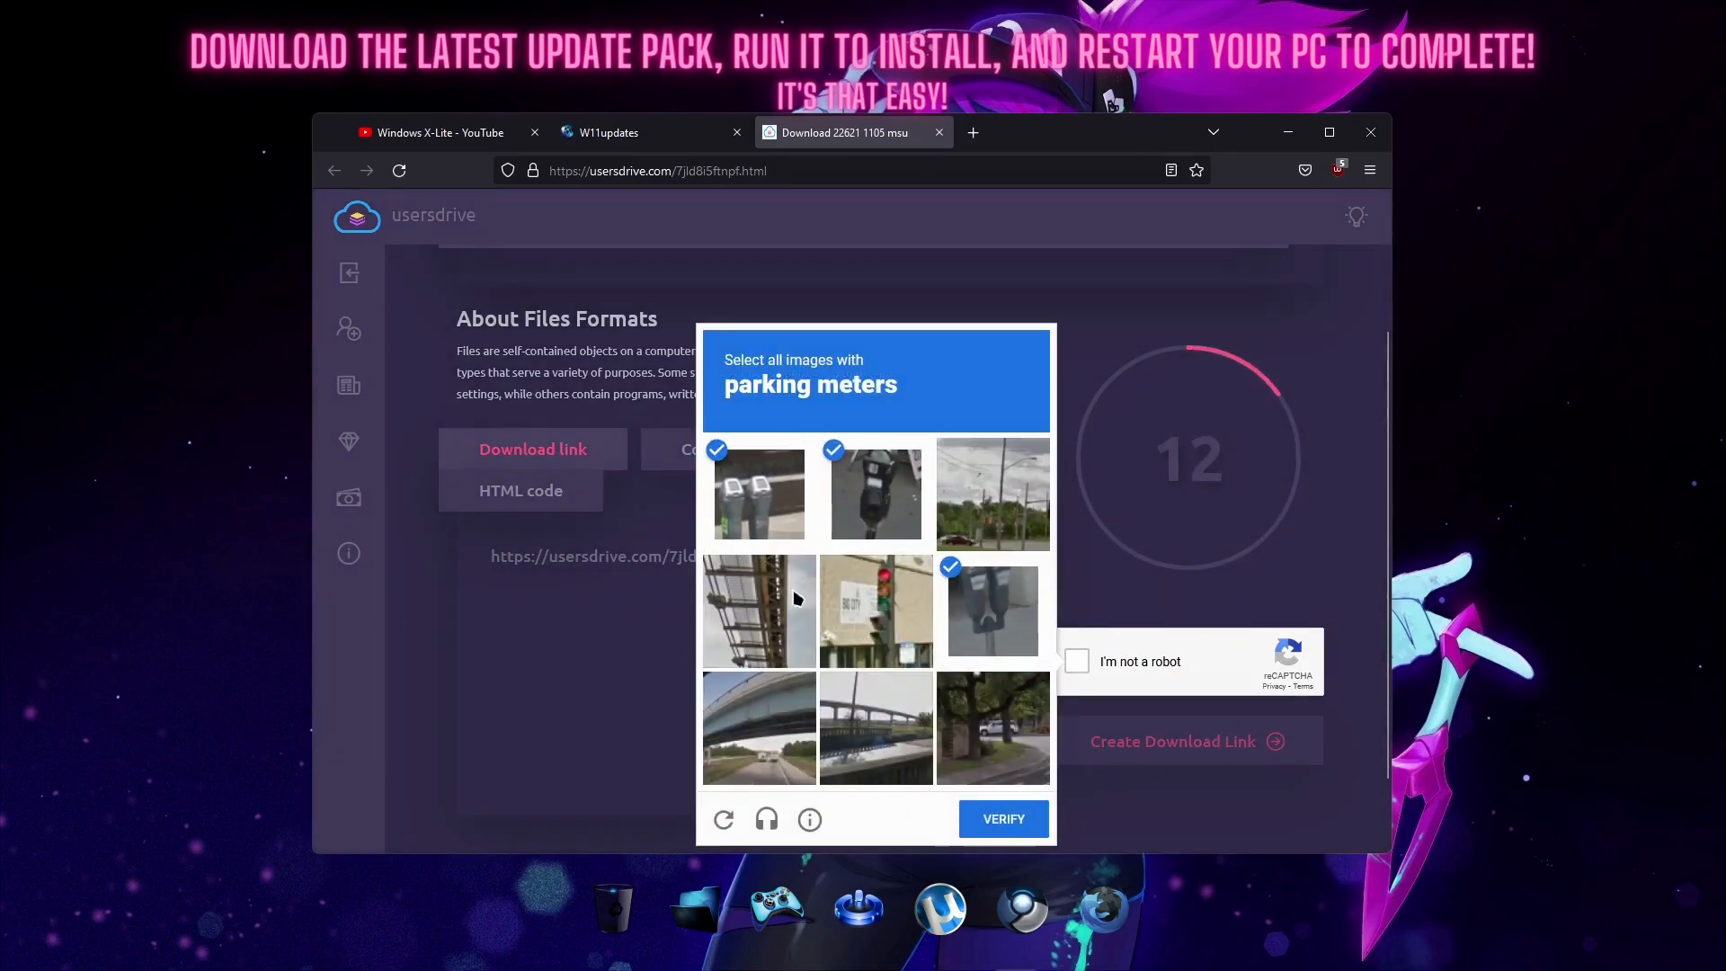
{"action": "left_click", "coordinate": [1002, 820]}
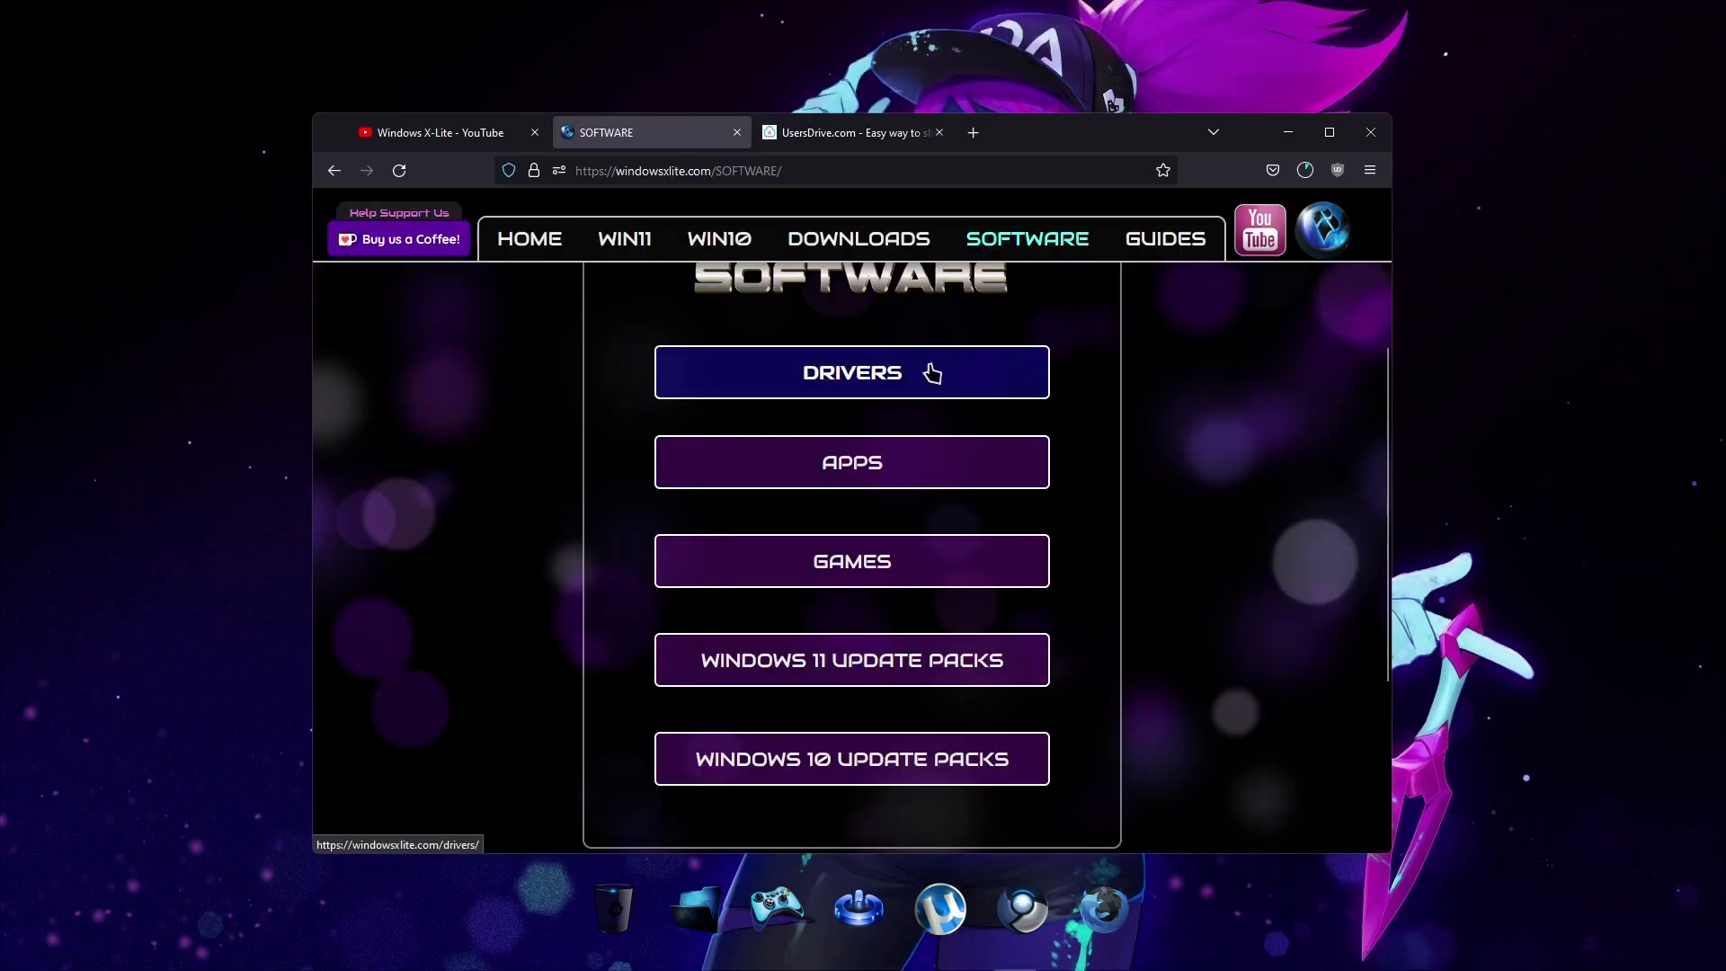
{"action": "left_click", "coordinate": [850, 372]}
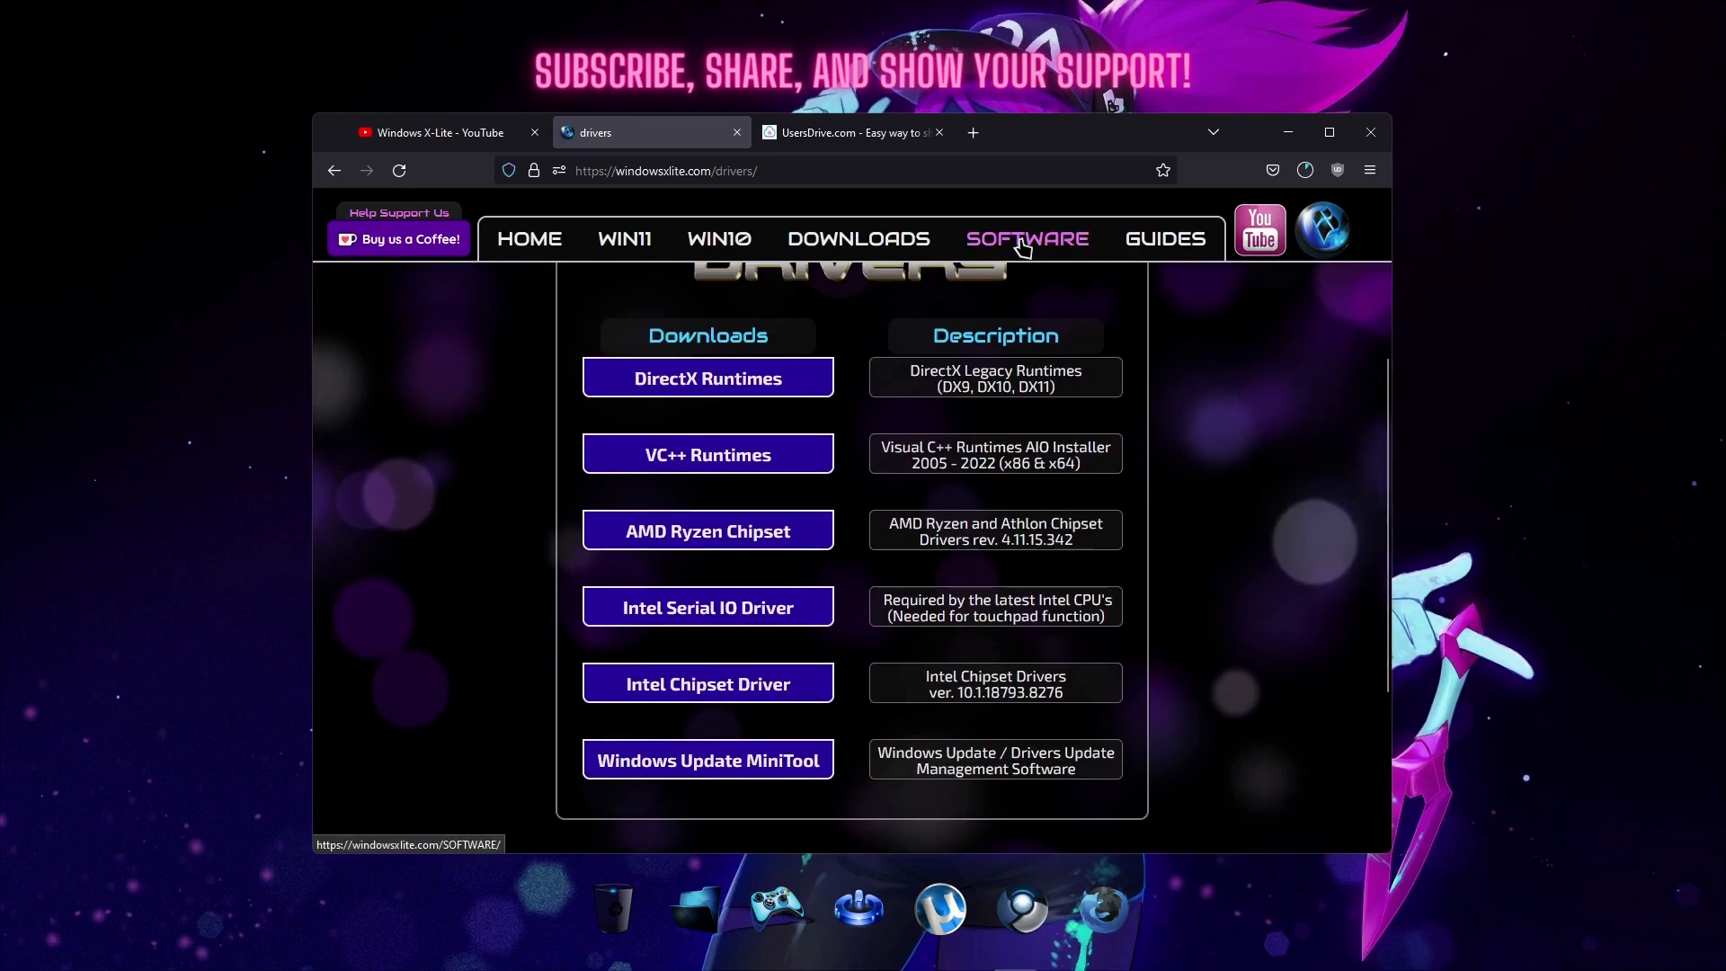
{"action": "left_click", "coordinate": [1024, 237]}
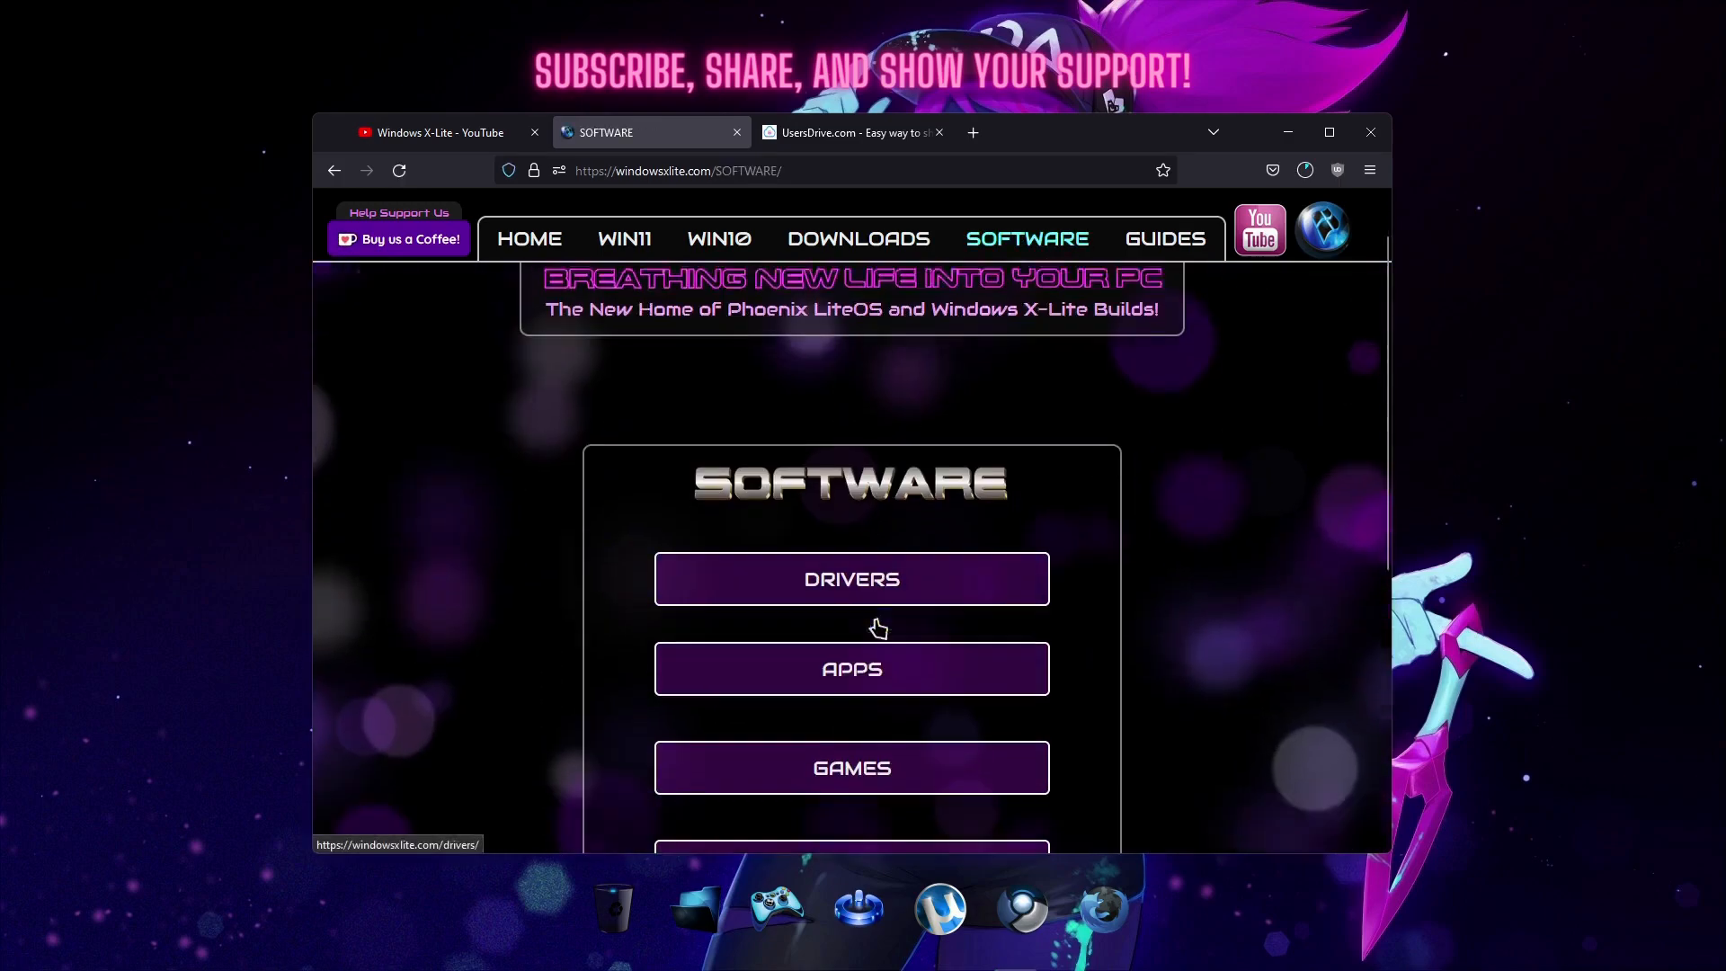
{"action": "left_click", "coordinate": [851, 669]}
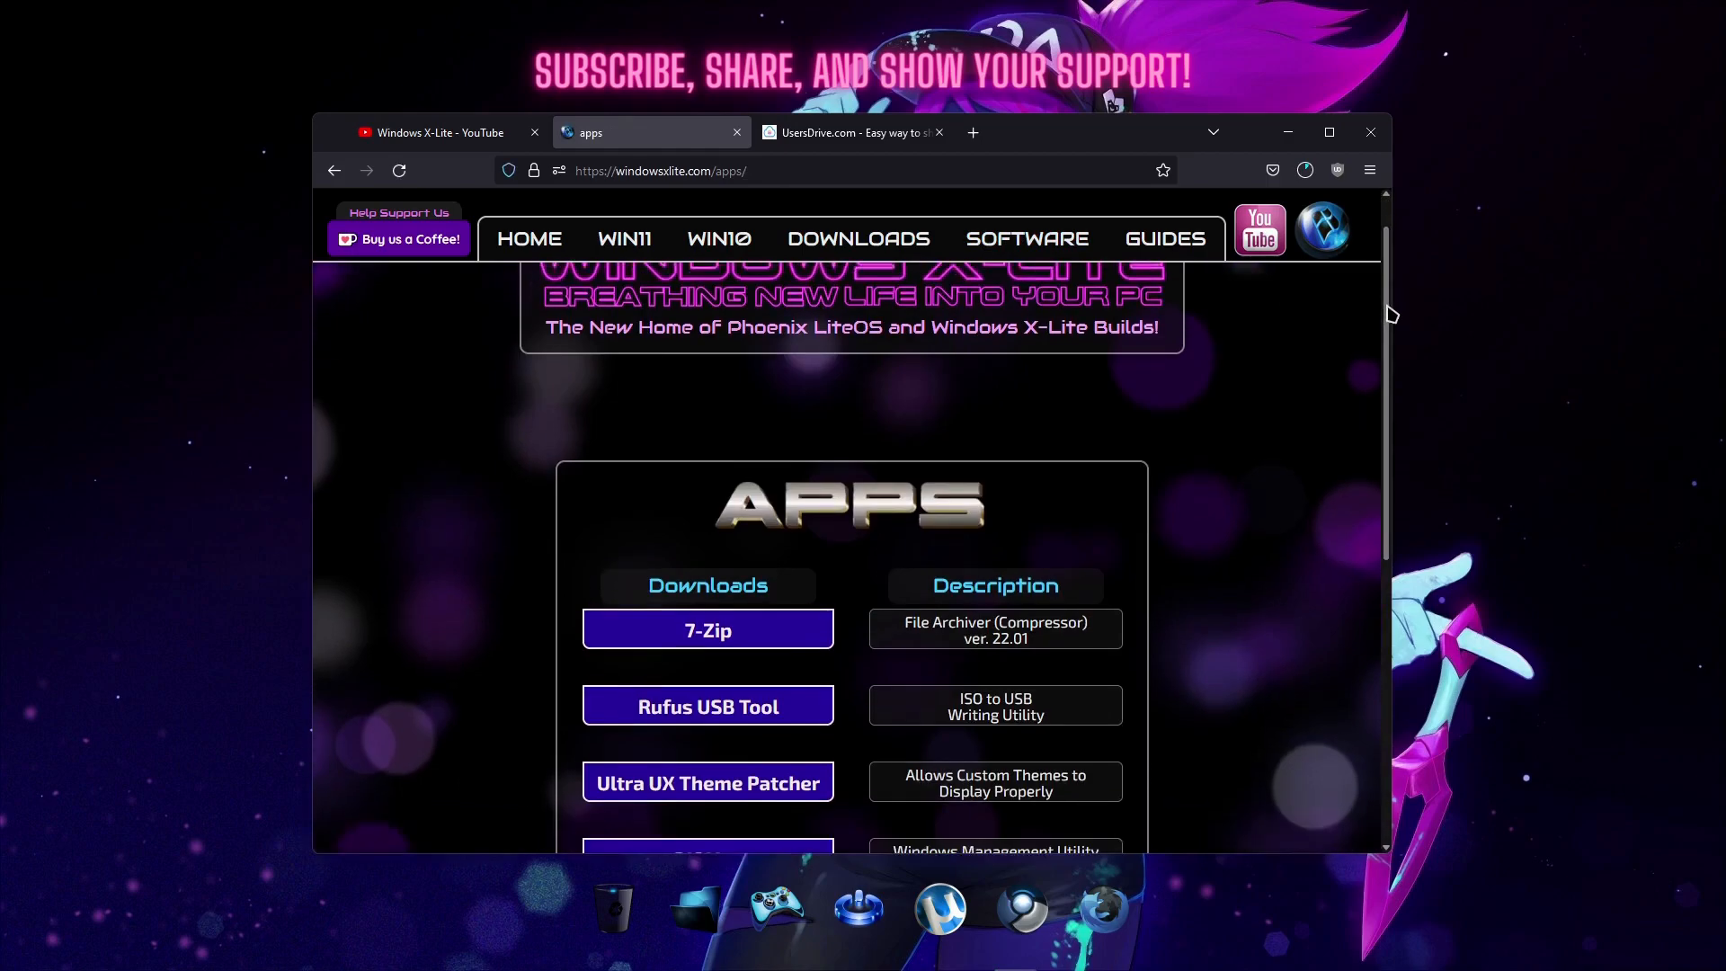
{"action": "scroll", "scroll_direction": "down", "scroll_amount": 3}
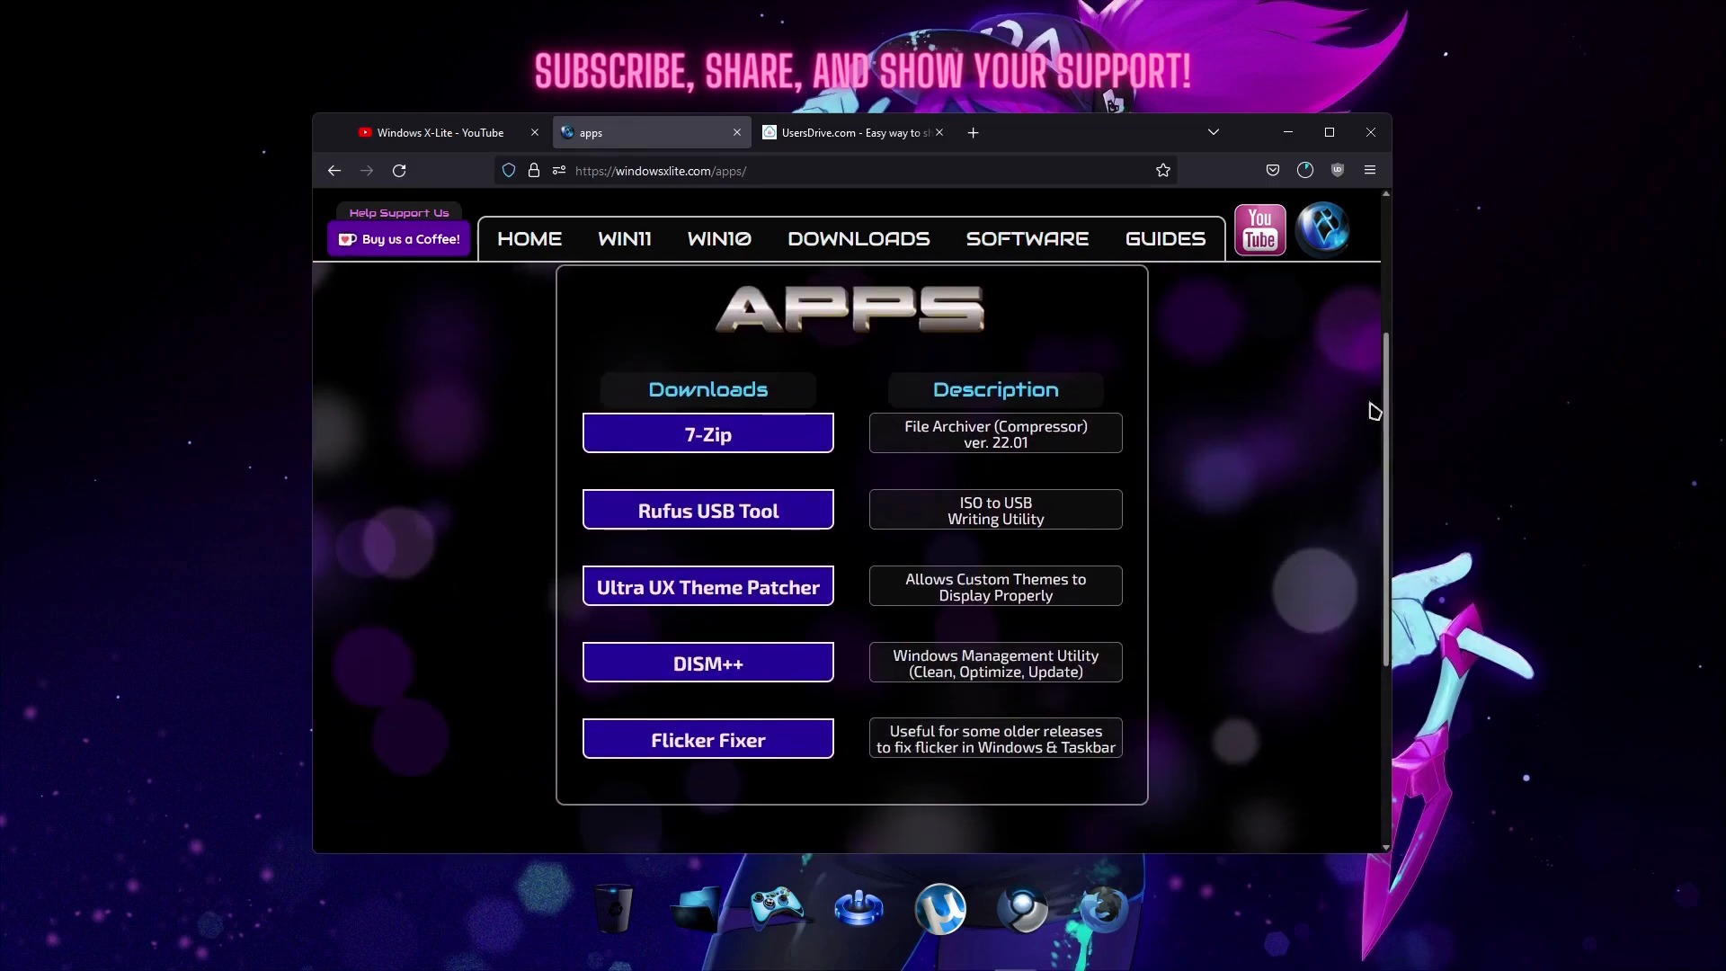
{"action": "left_click", "coordinate": [1026, 239]}
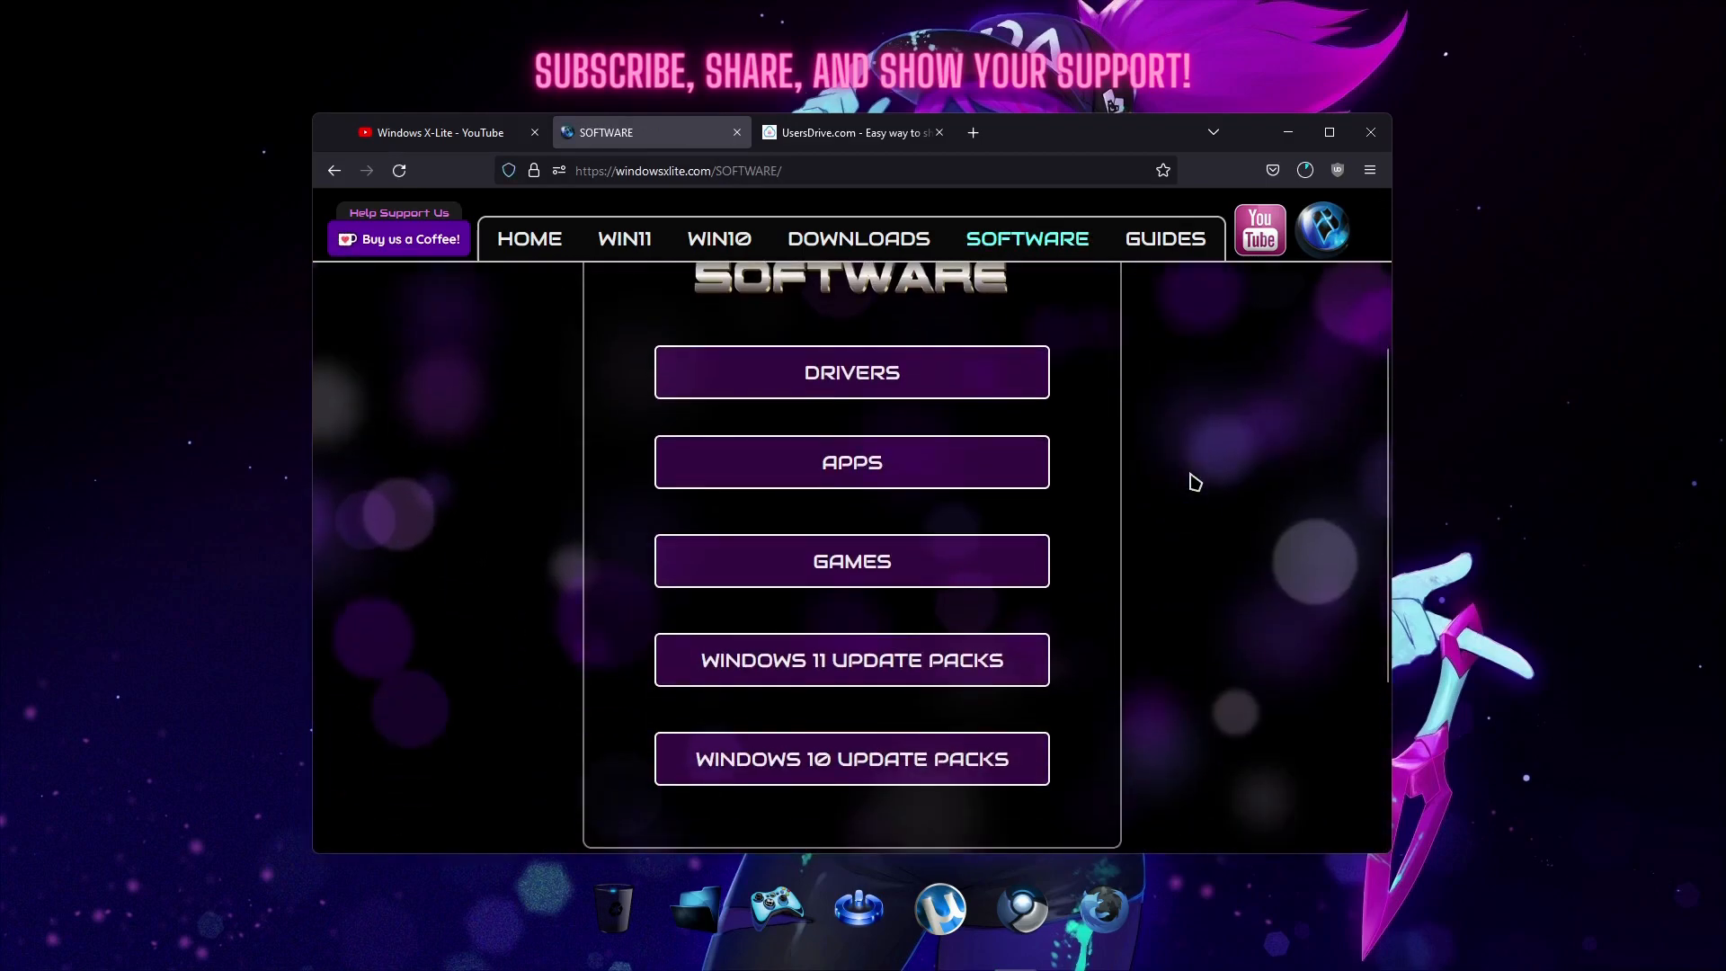